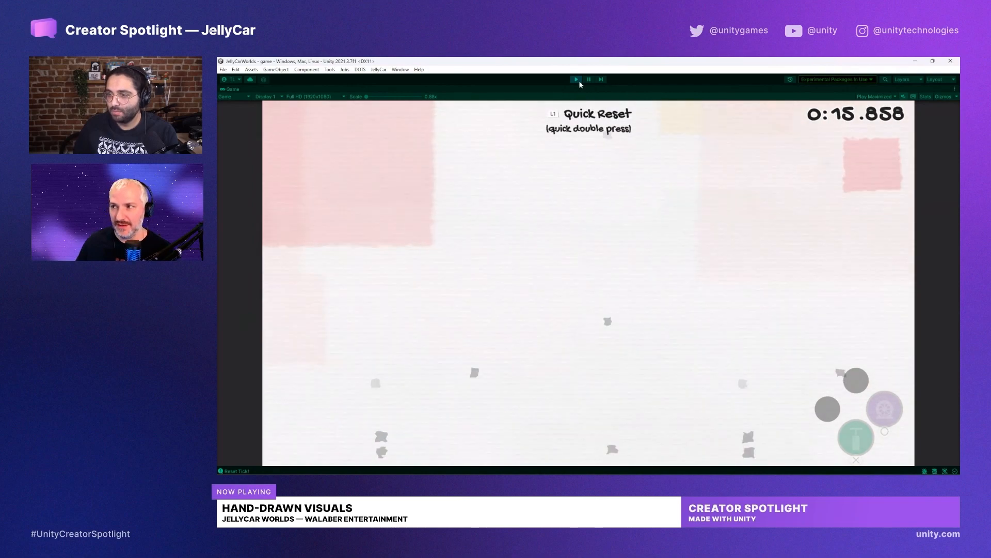
Stop the running game and start it again so the world_1 scene loads the world map
{"action": "left_click", "coordinate": [574, 79]}
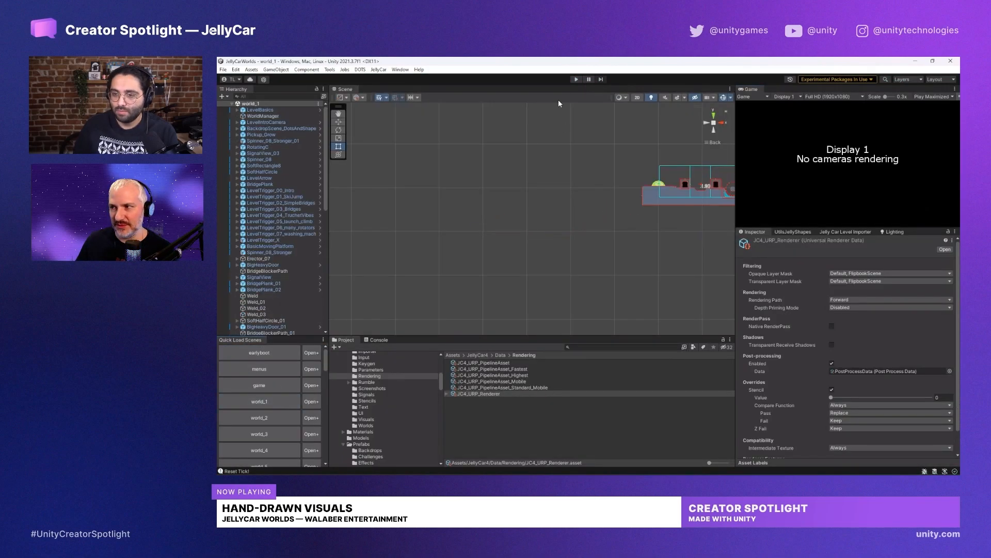
{"action": "left_click", "coordinate": [576, 79]}
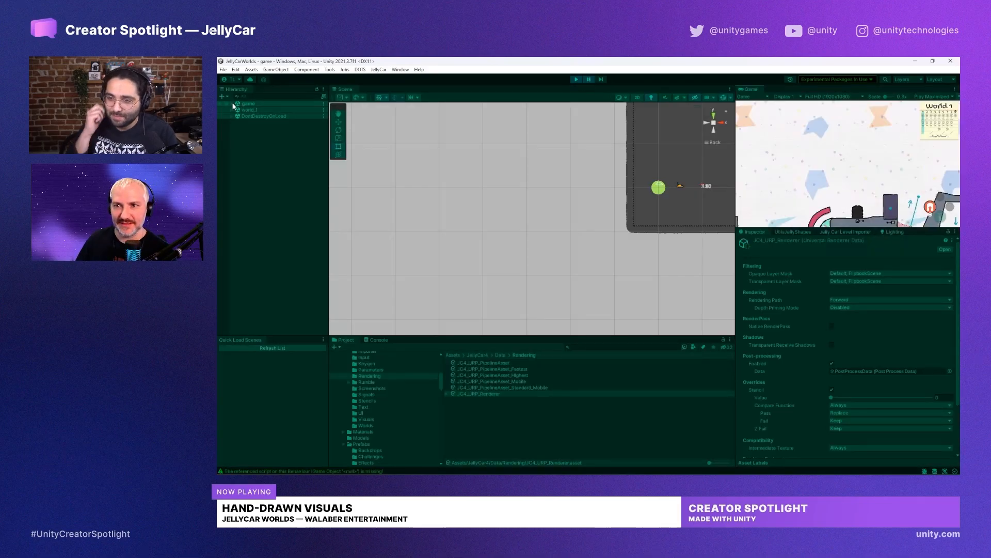
Expand world_1 and its backdrop object to reveal the Layer1 particle layer
{"action": "left_click", "coordinate": [231, 103]}
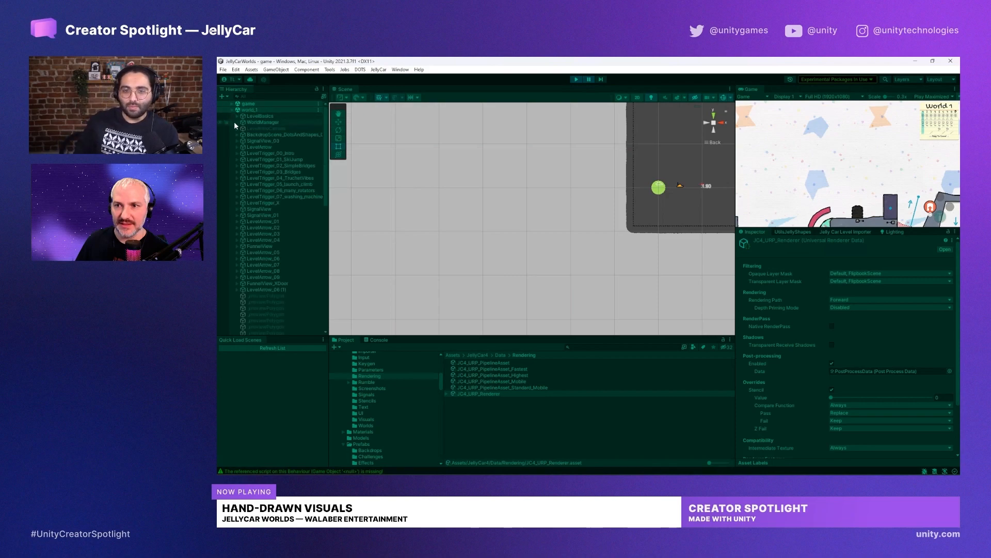
{"action": "left_click", "coordinate": [285, 134]}
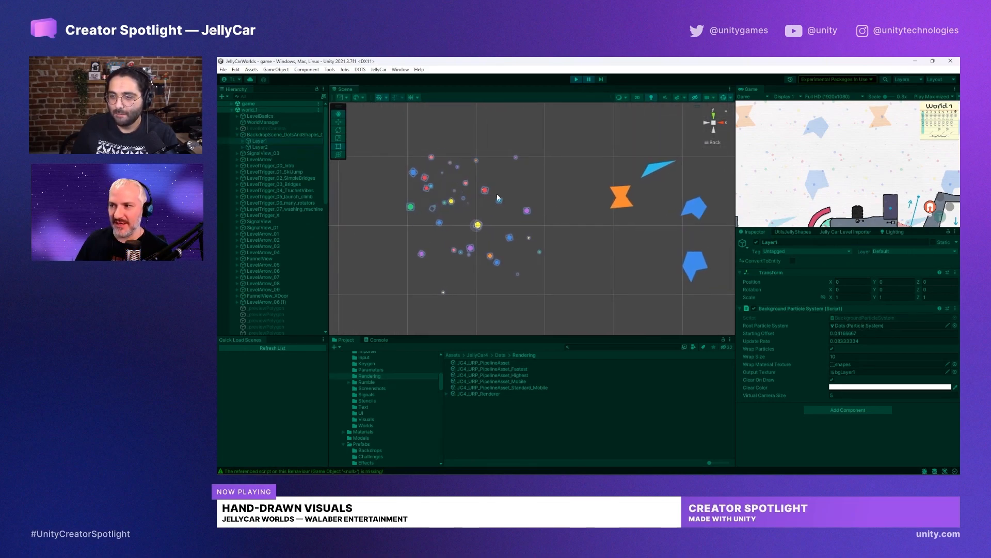
Check the Play Maximized display options and pause the running game before reading the script
{"action": "left_click", "coordinate": [934, 96]}
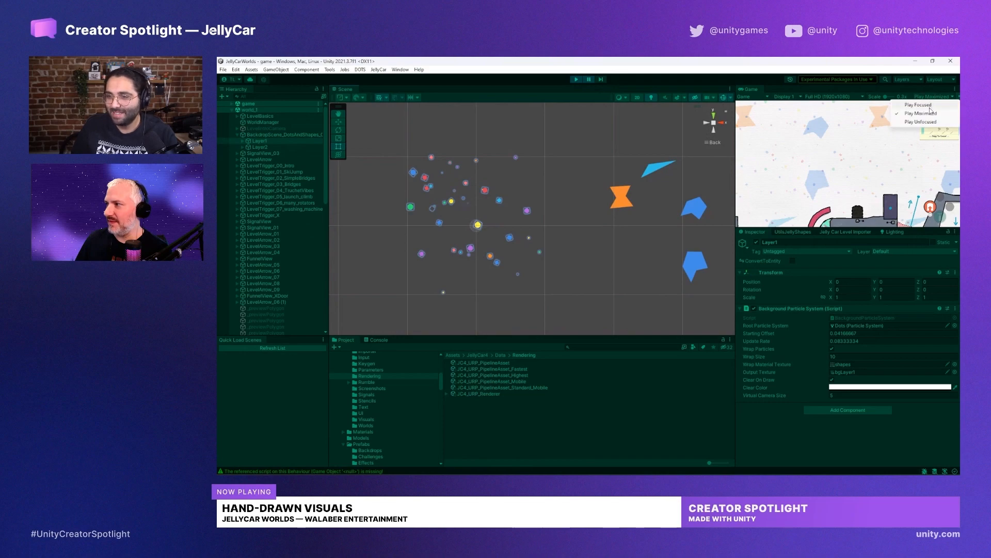
{"action": "left_click", "coordinate": [918, 104]}
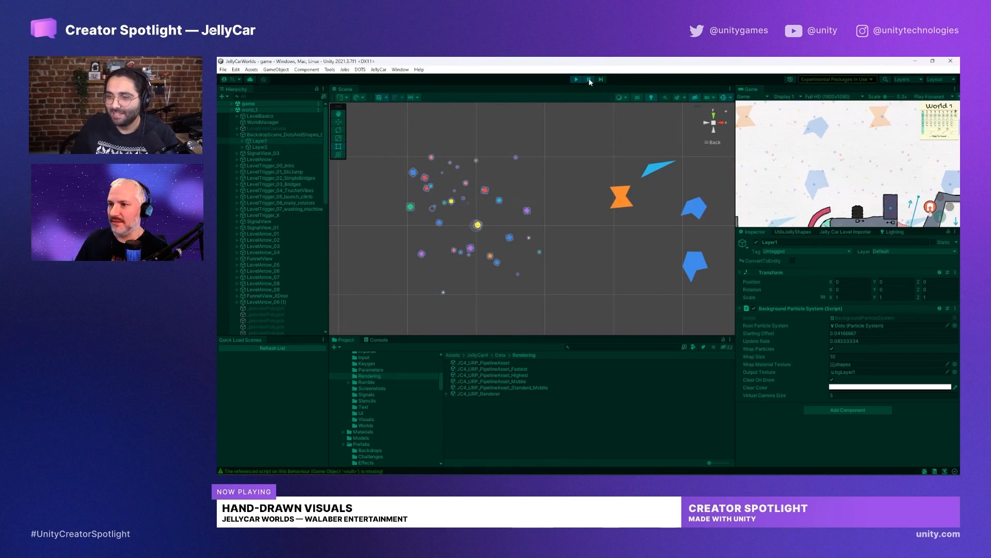
{"action": "left_click", "coordinate": [575, 79]}
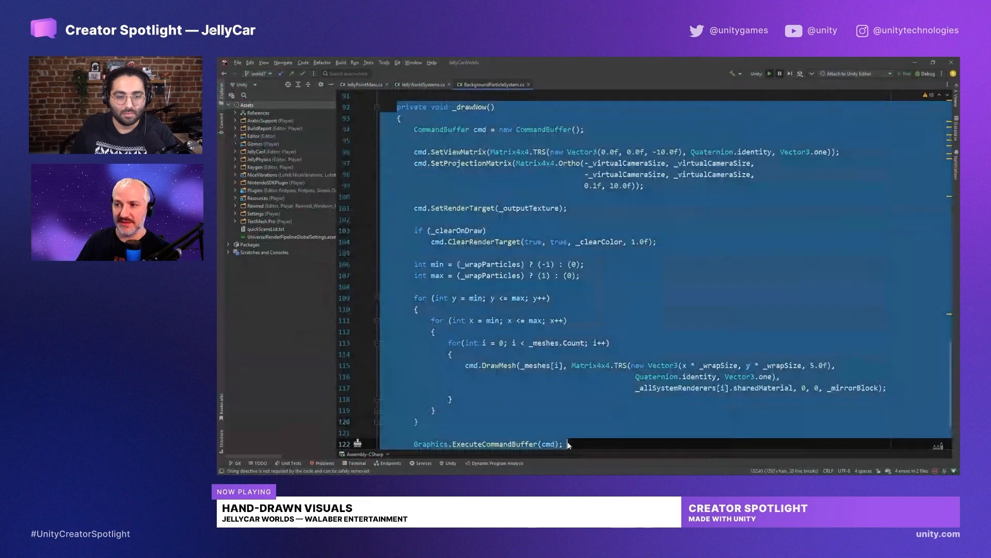
{"action": "left_click", "coordinate": [569, 433]}
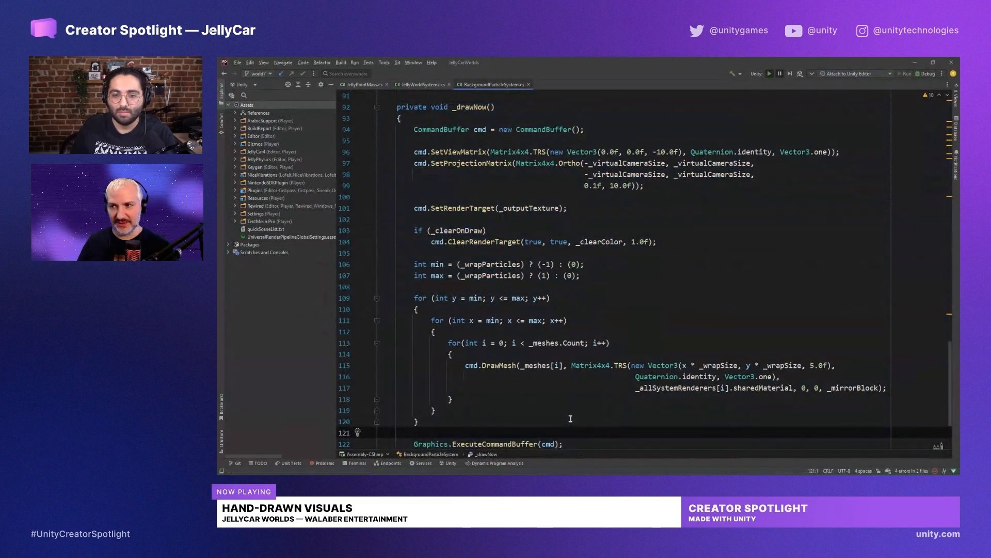
{"action": "double_click", "coordinate": [432, 130]}
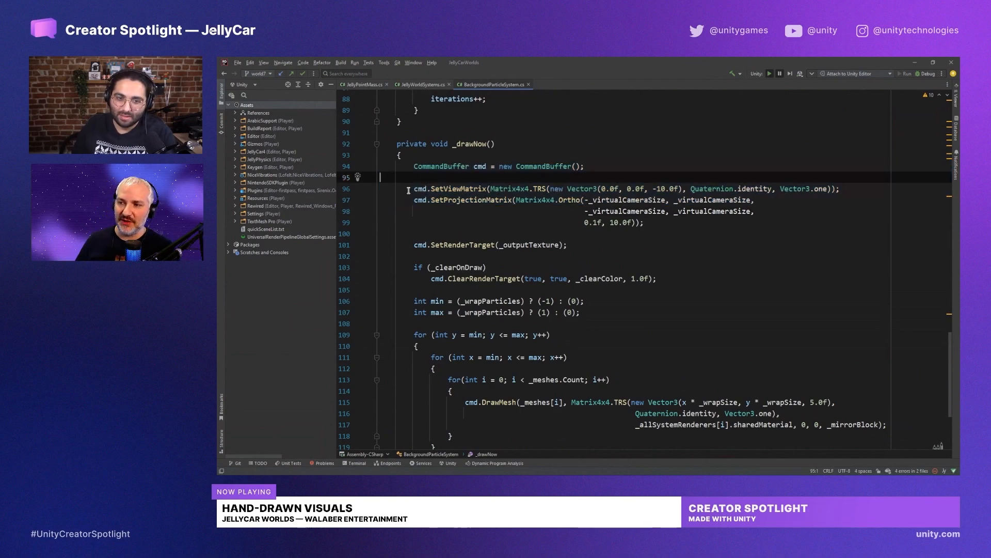
{"action": "left_click_drag", "start_coordinate": [409, 188], "coordinate": [643, 222]}
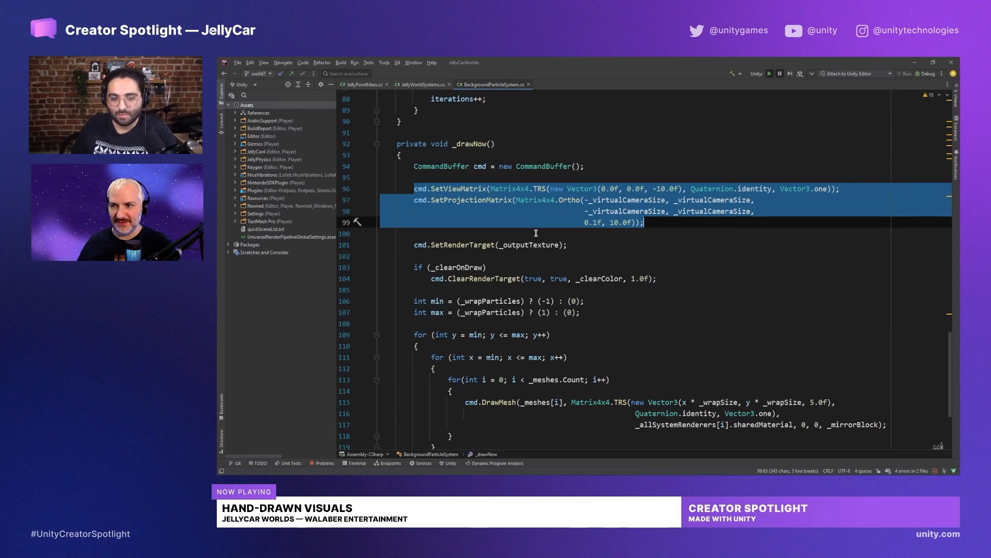
{"action": "left_click", "coordinate": [528, 222]}
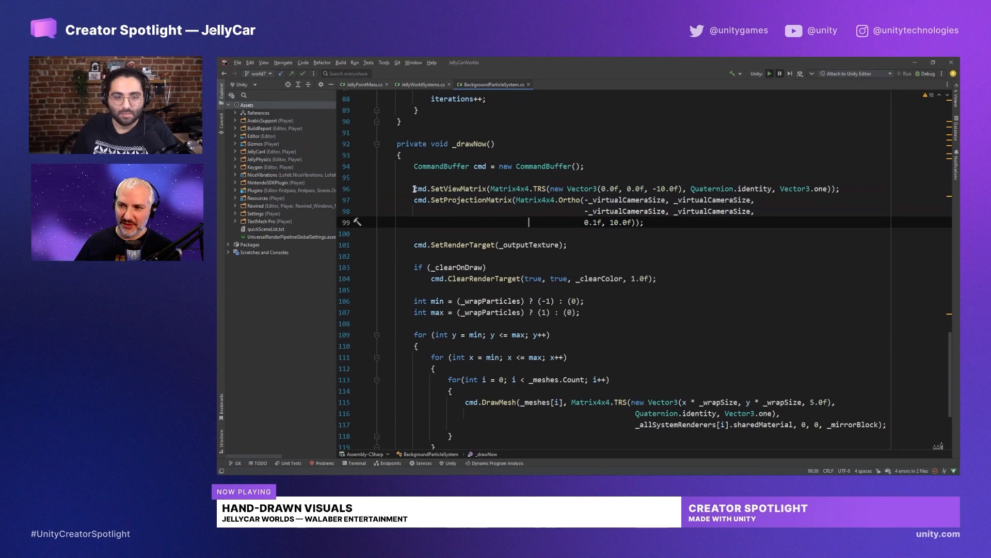